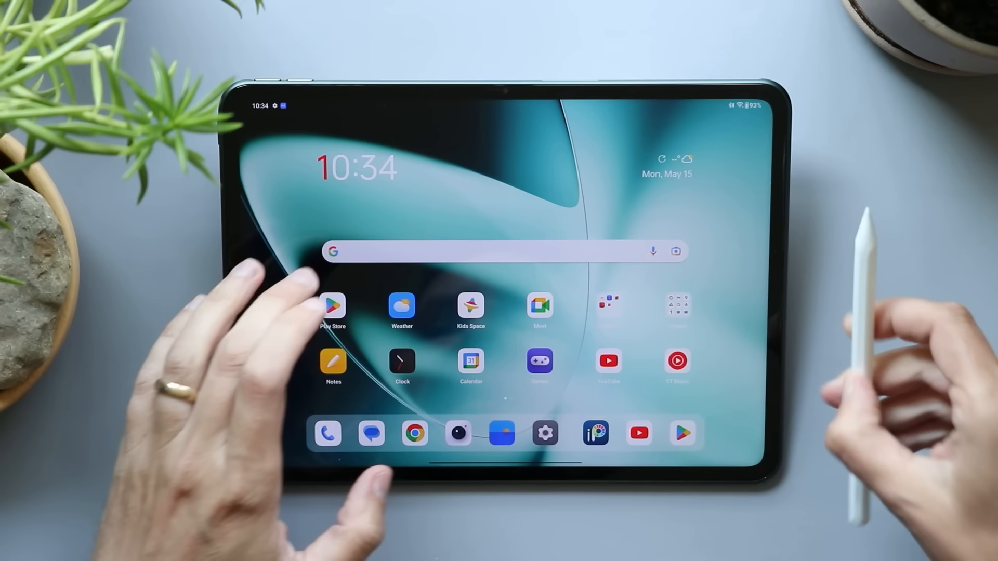
Swipe the home screen to reach the HiPaint icon and launch the app
scroll("left", 3)
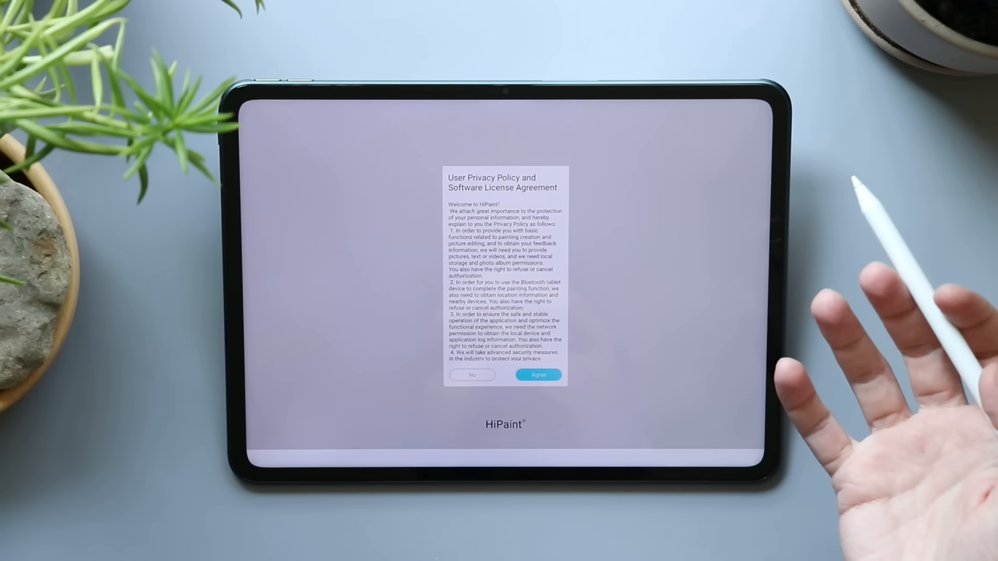
Agree to the privacy policy and license agreement to reach the empty Gallery
left_click(538, 375)
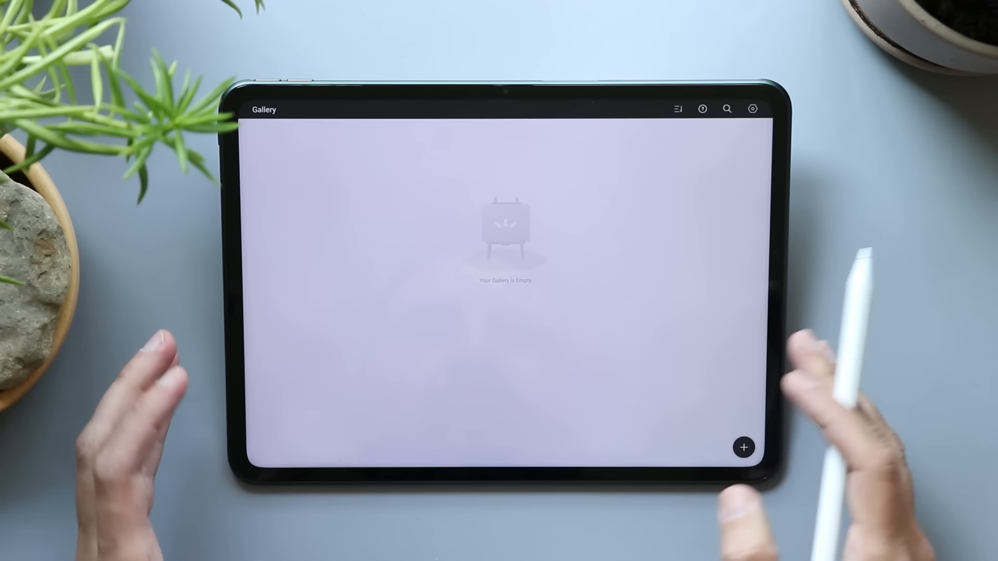
Create a new blank canvas from the Gallery's + menu and open it for drawing
left_click(742, 447)
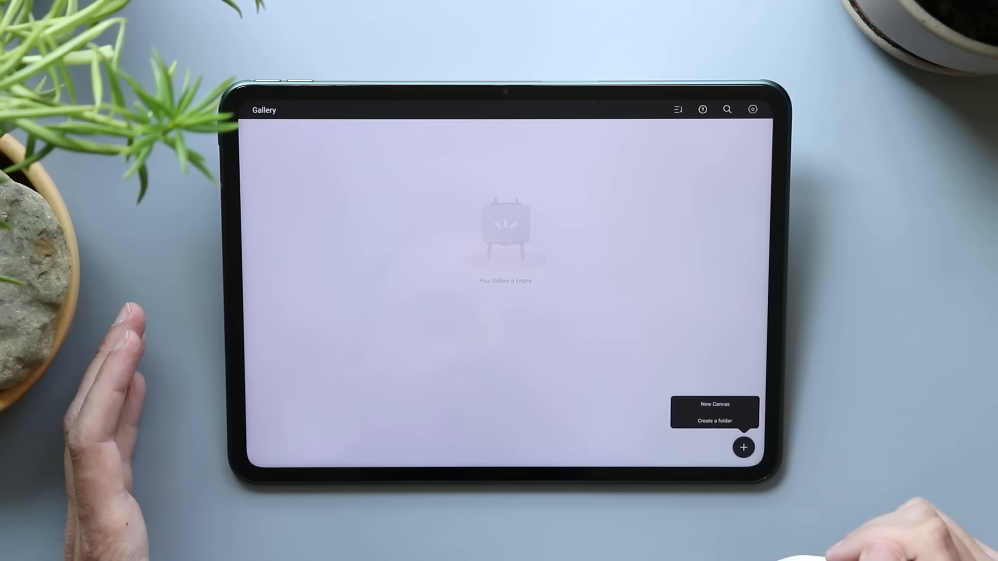
left_click(714, 403)
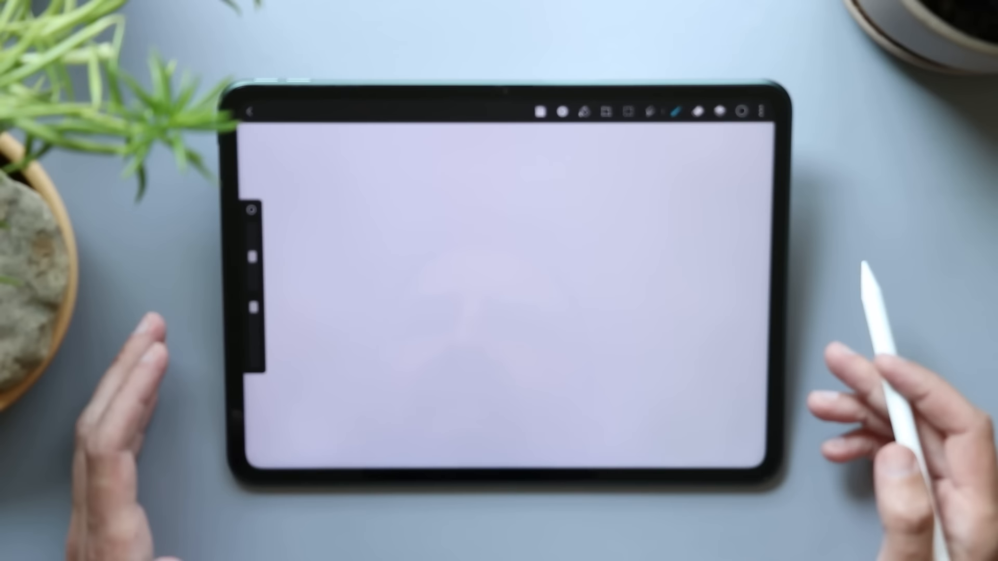
mouse_move(465, 446)
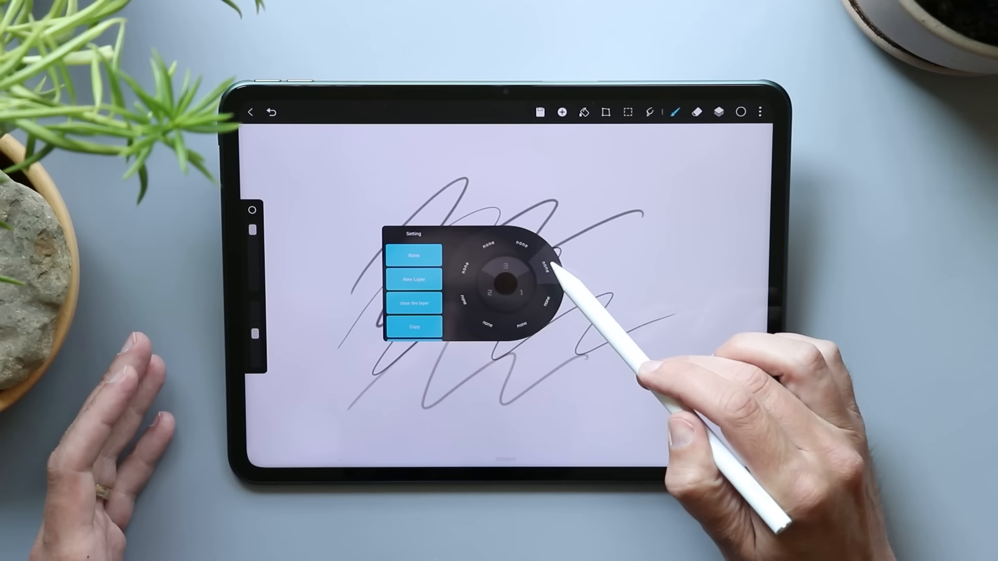
Dismiss the radial quick-settings wheel after scribbling gray zigzags across the canvas
left_click(522, 280)
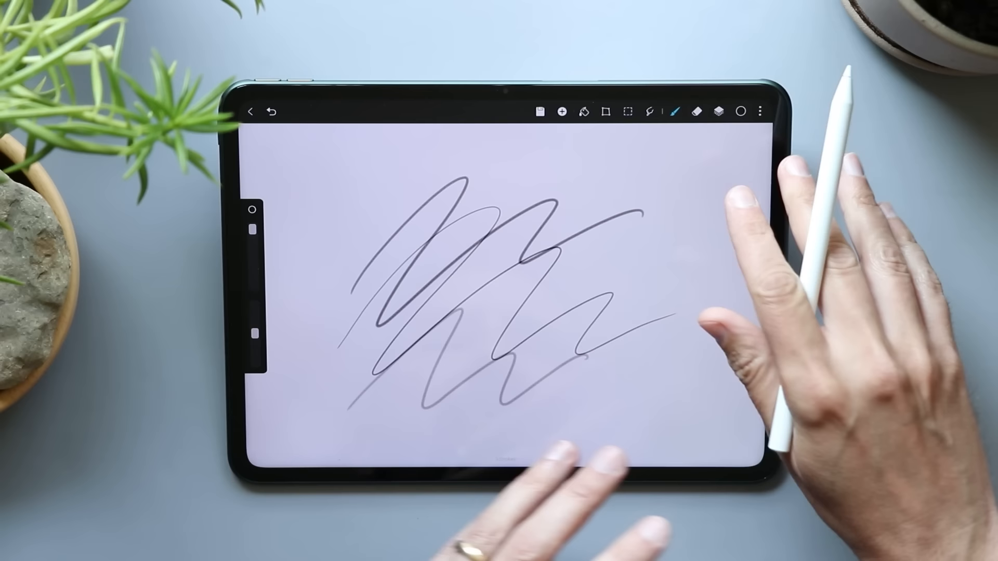
Switch to the shape tool to draw an outlined circle and an overlapping square
left_click(562, 111)
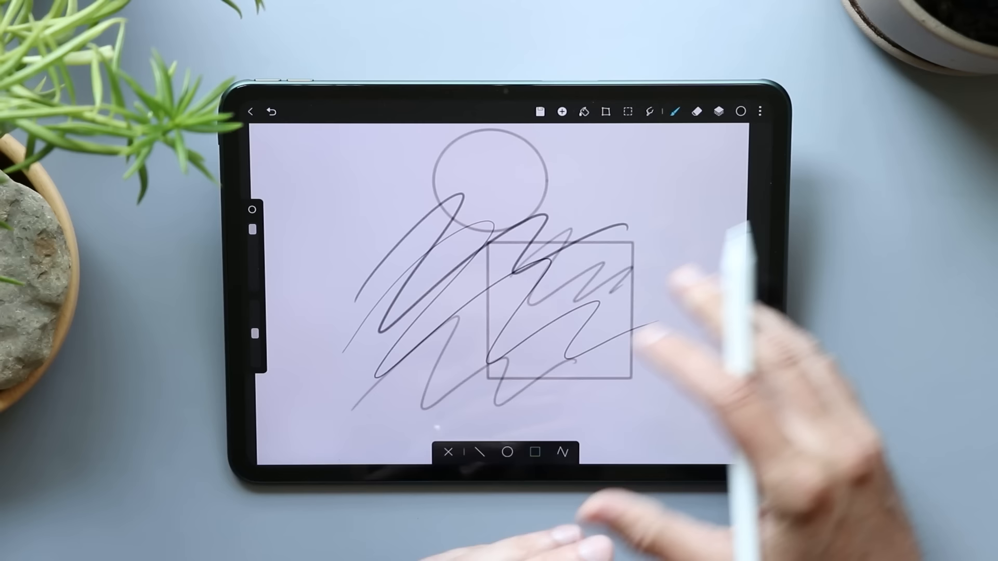
Return to freehand brushing to draw corner loops before filling the circles black
left_click(562, 111)
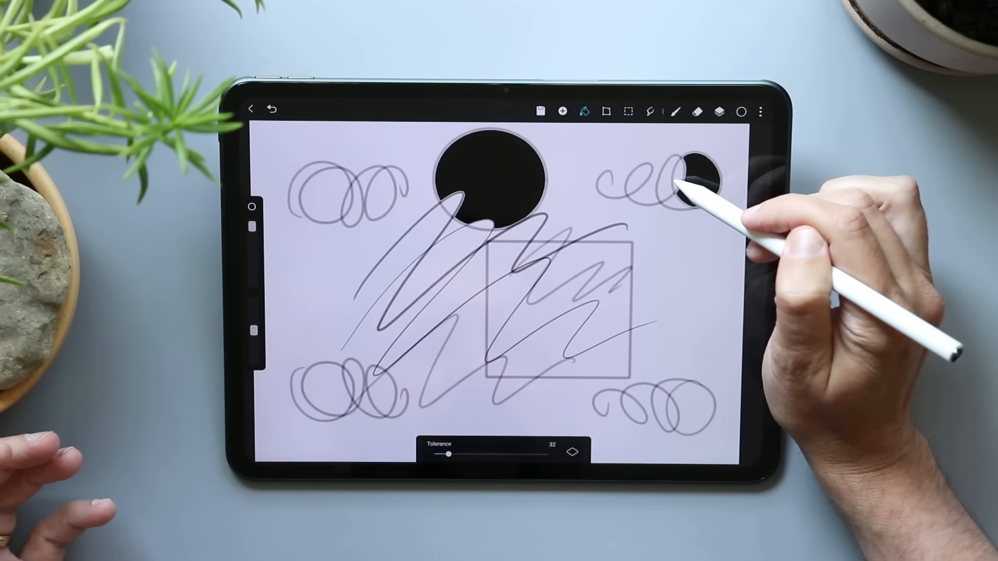
Start the Transform tool to tilt, squash and stretch the whole layer's content
left_click(627, 111)
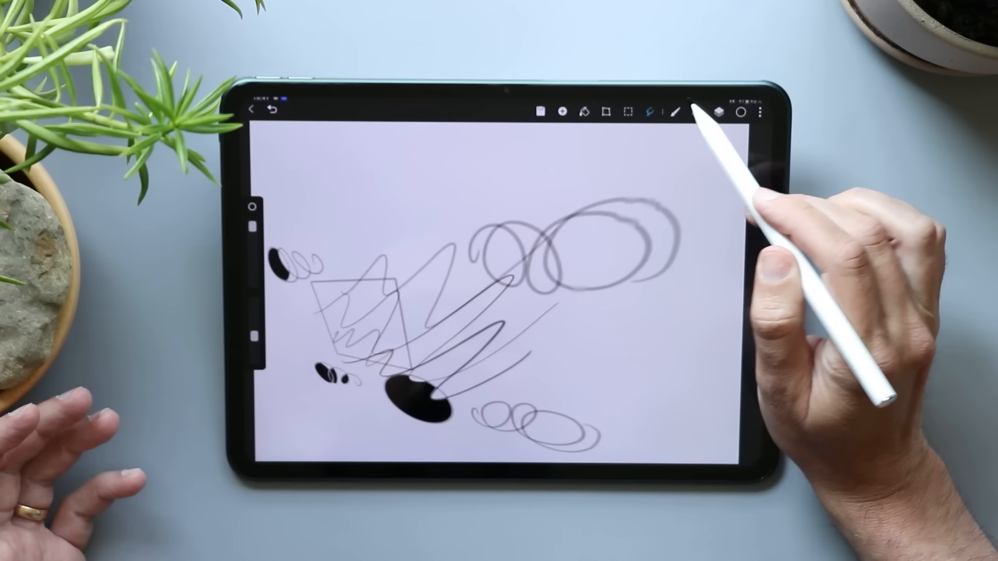
Paint bold and thin black zigzags with the brush, then switch to the Eraser for the gray loops
left_click(677, 112)
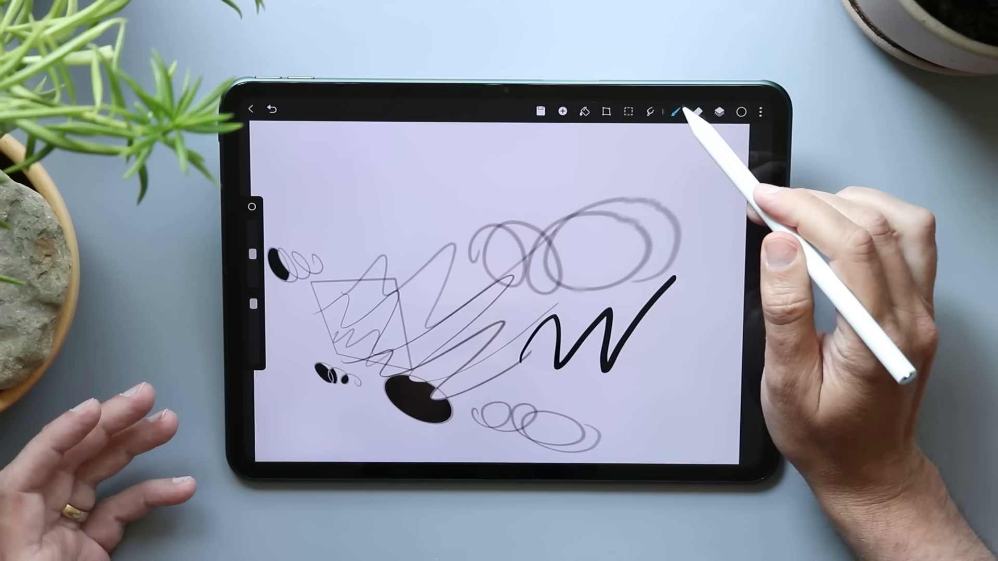
left_click(677, 112)
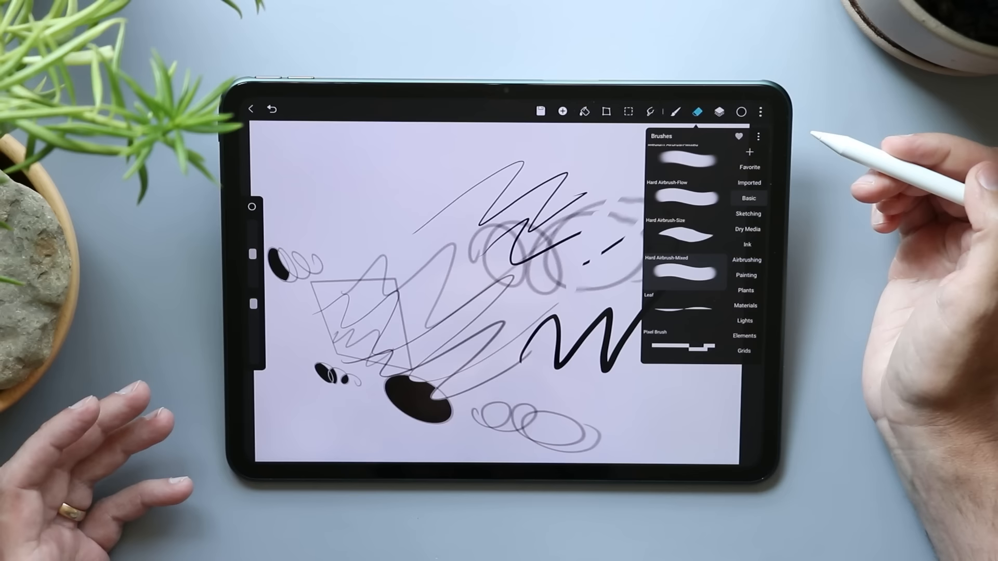
Add Layer2 in the Layers panel and draw thin black zigzags across the top on it
left_click(719, 112)
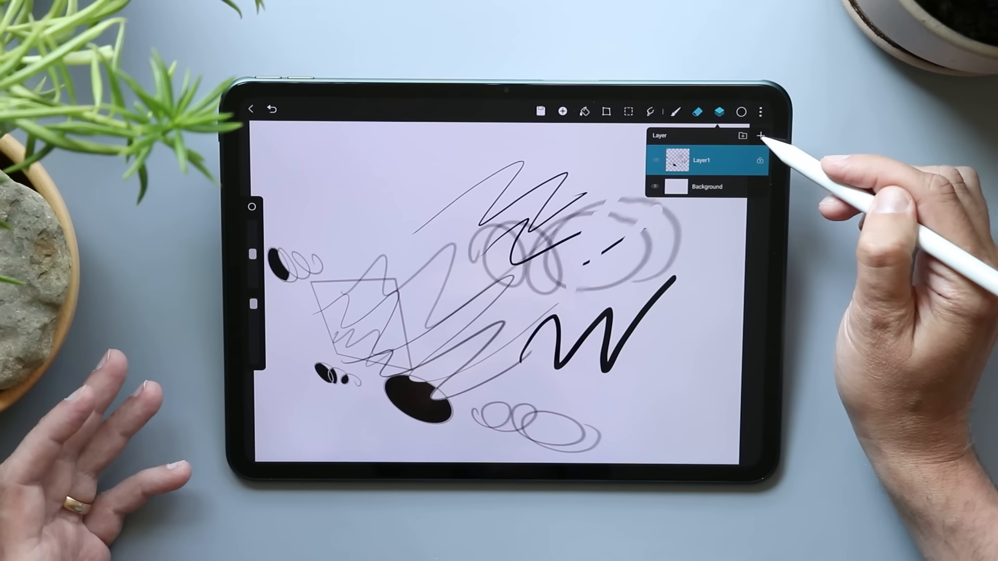
left_click(760, 136)
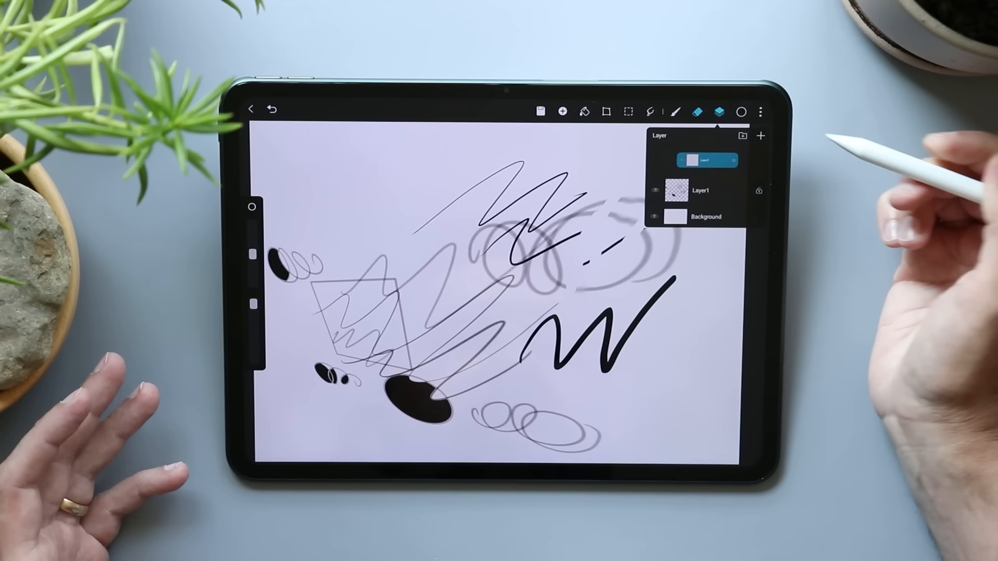
left_click(760, 135)
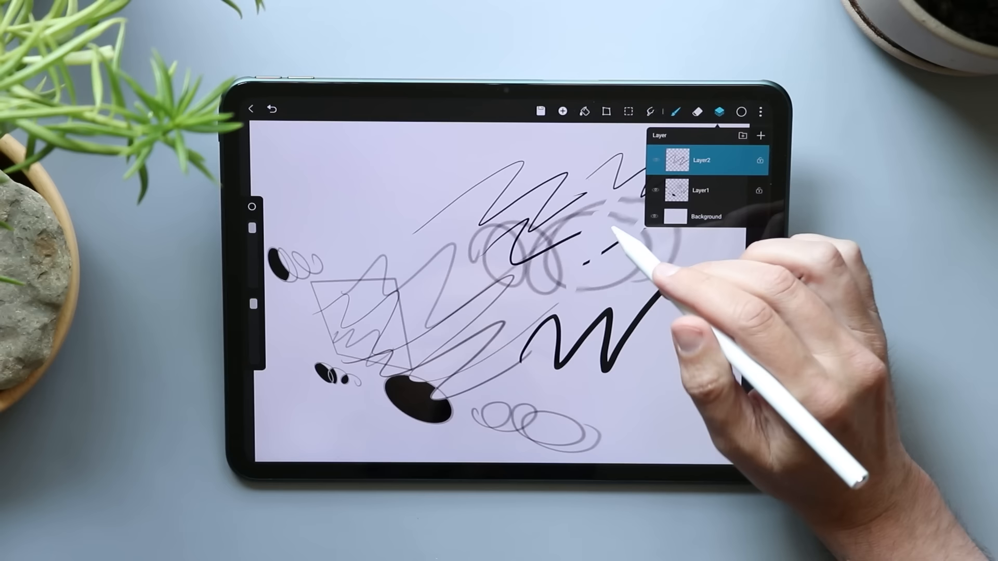
left_click(720, 111)
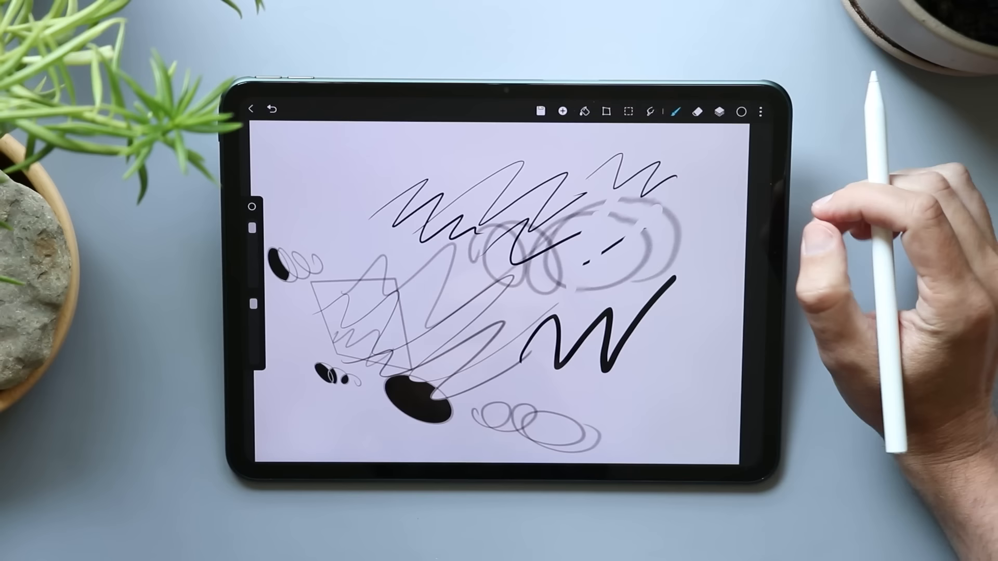
left_click(741, 112)
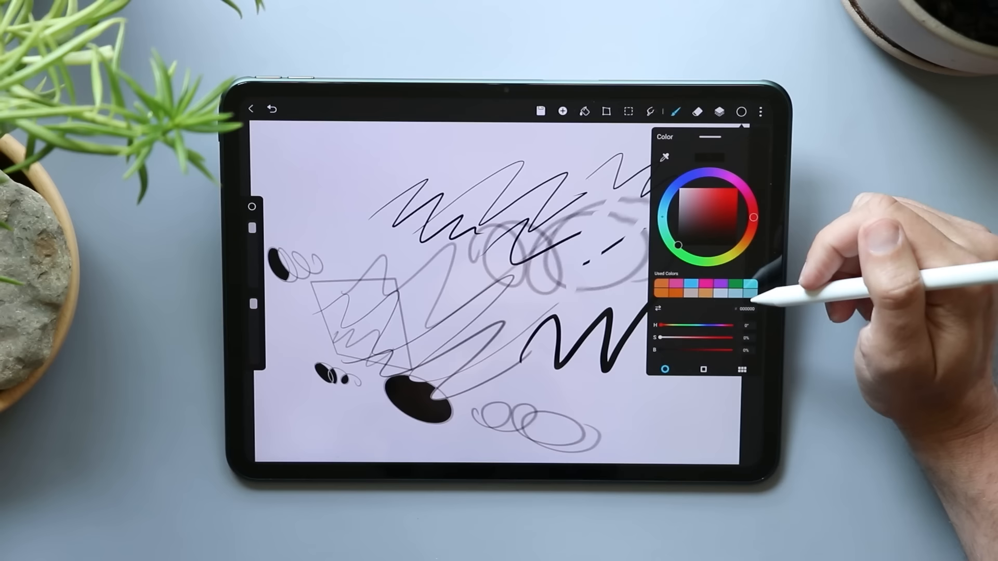
Pick the purple swatch from Used Colors as the brush colour
left_click(732, 197)
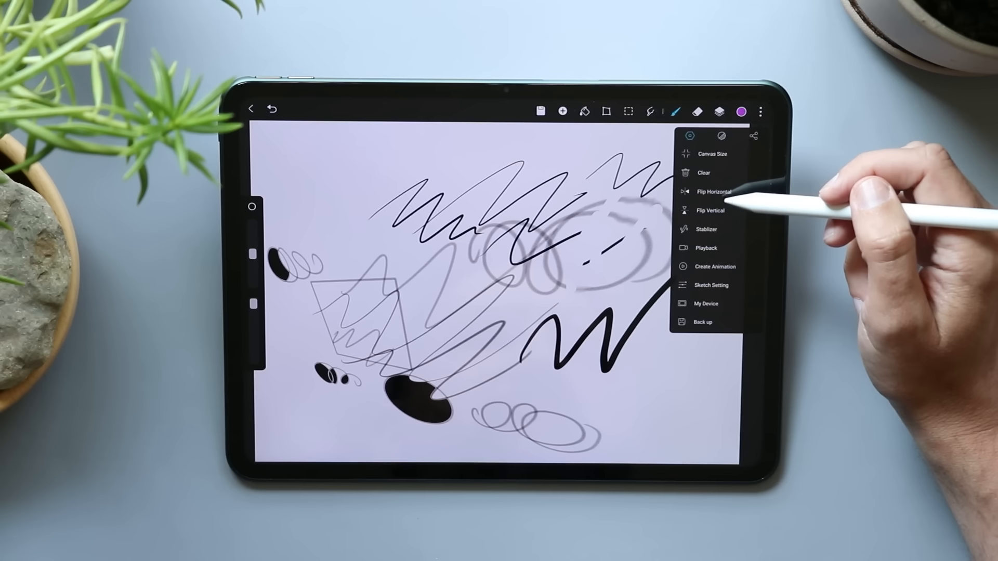
Use the more-options menu and scribble bold purple zigzags across the centre of the drawing
left_click(706, 229)
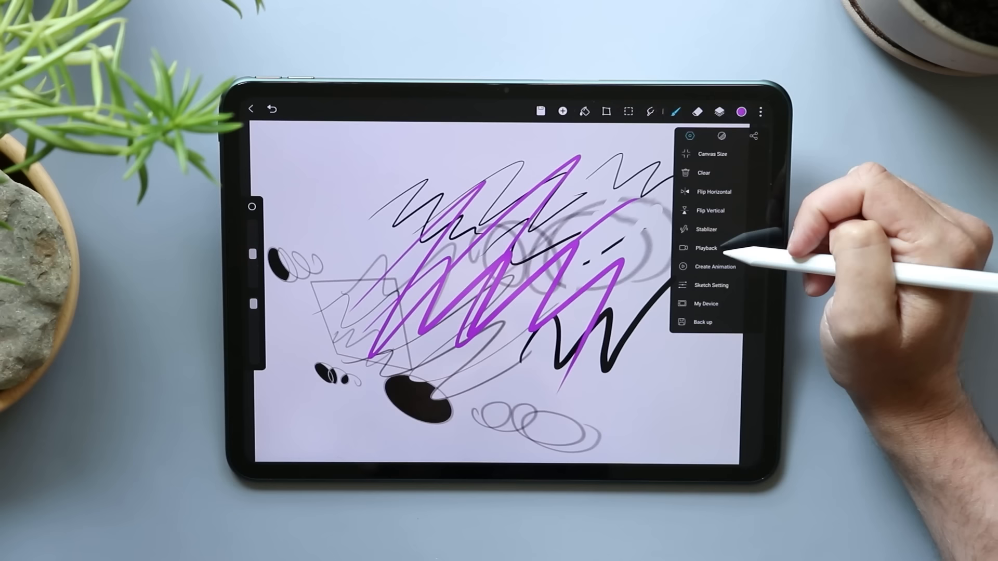
left_click(705, 247)
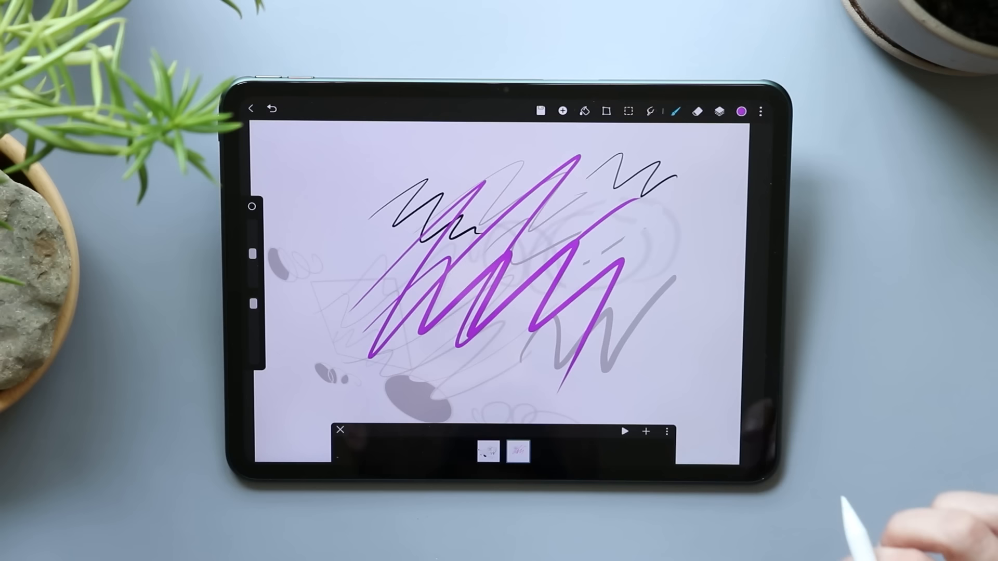
Close the animation frame strip at the bottom to return to the full canvas view
left_click(625, 431)
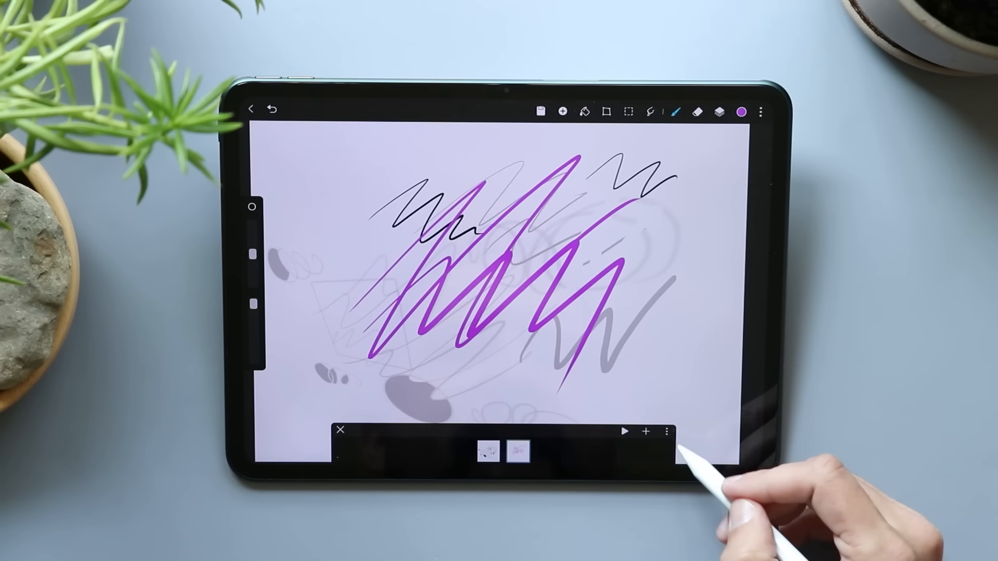
left_click(668, 432)
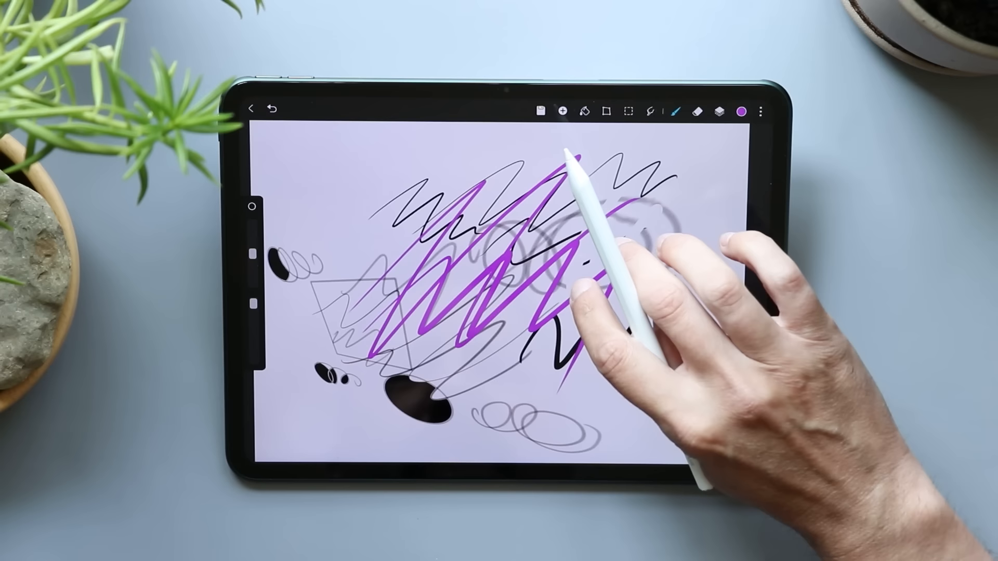
Undo the large purple zigzags and add small purple scribbles in the upper right
left_click(271, 110)
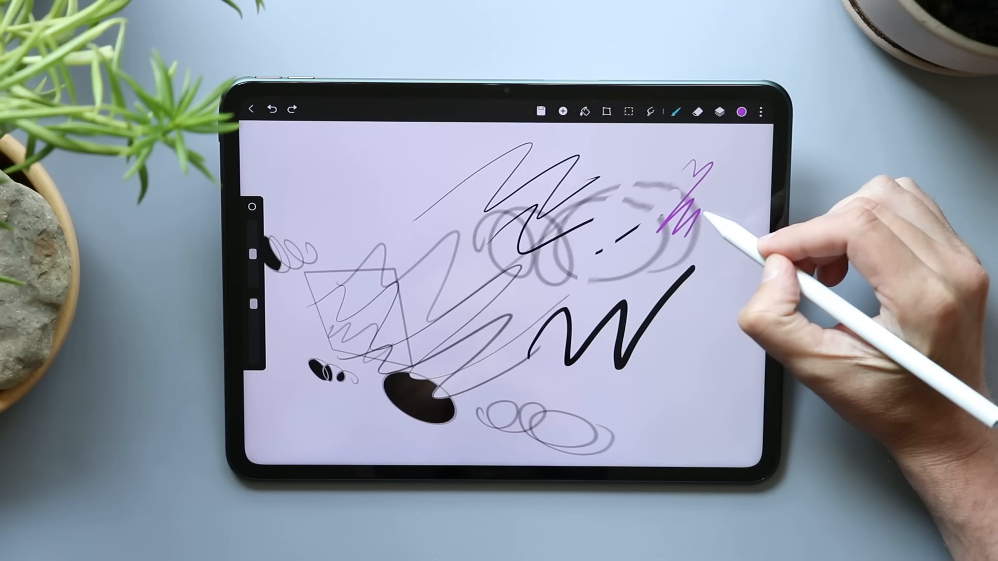
left_click(761, 112)
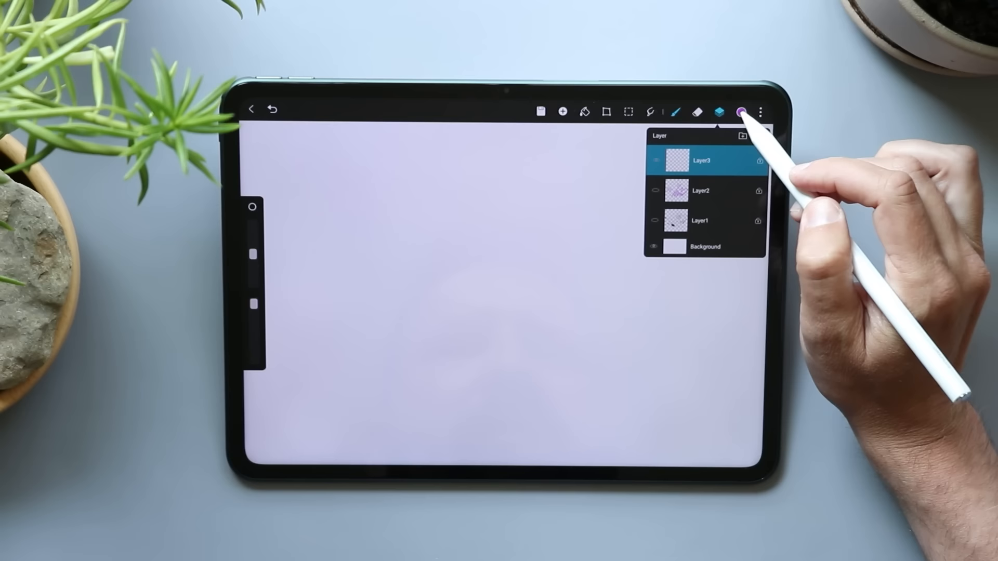
Review the Medium Airbrush-Mixed settings through General, Shape, Dual Brush and Pencil, then return to Basic
left_click(676, 113)
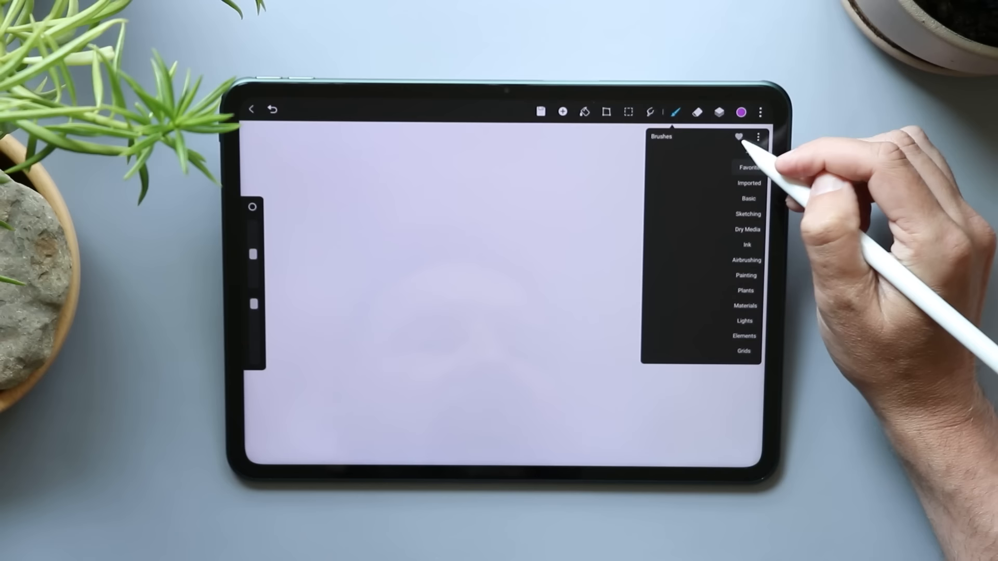
left_click(747, 197)
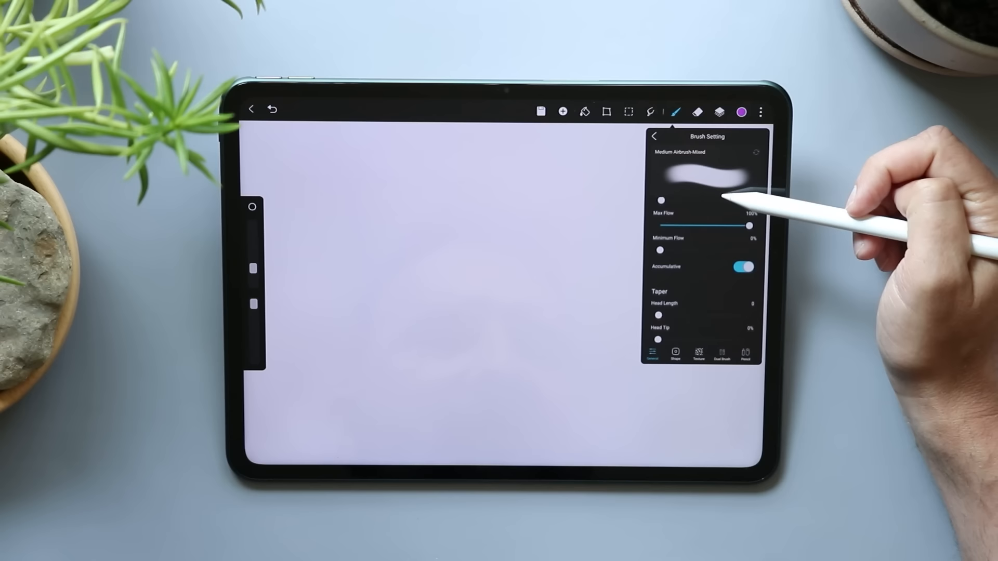
left_click(675, 355)
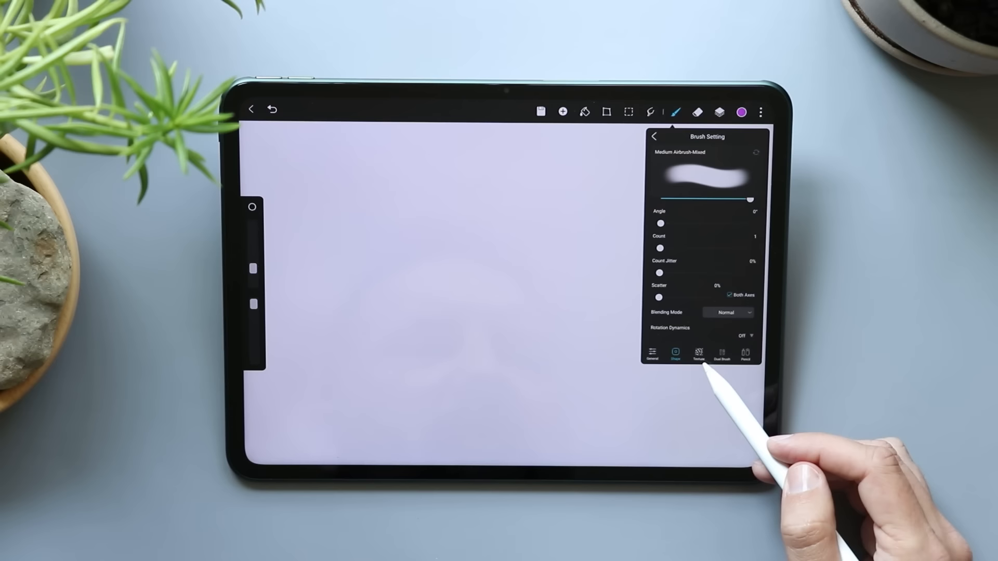
left_click(723, 354)
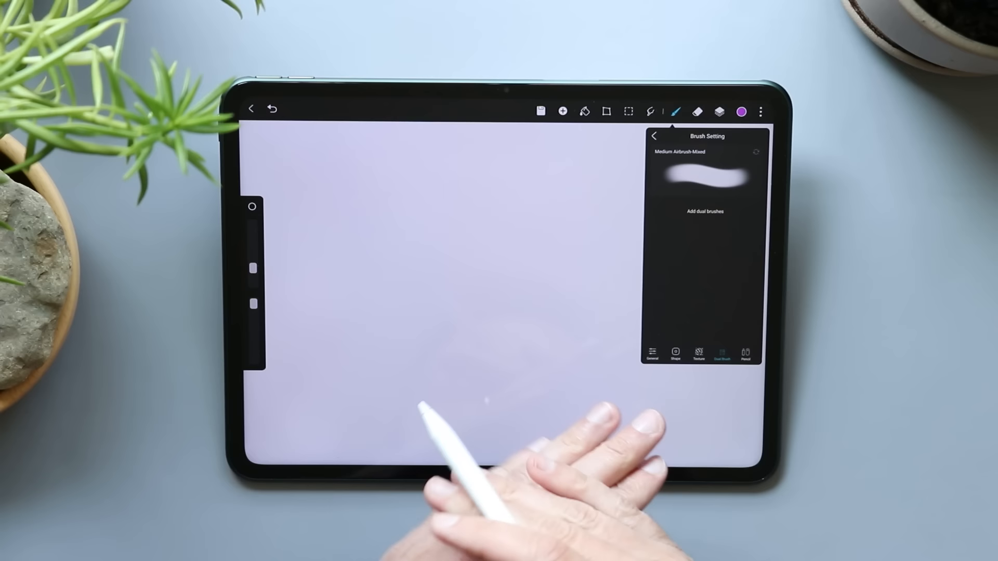
left_click(650, 352)
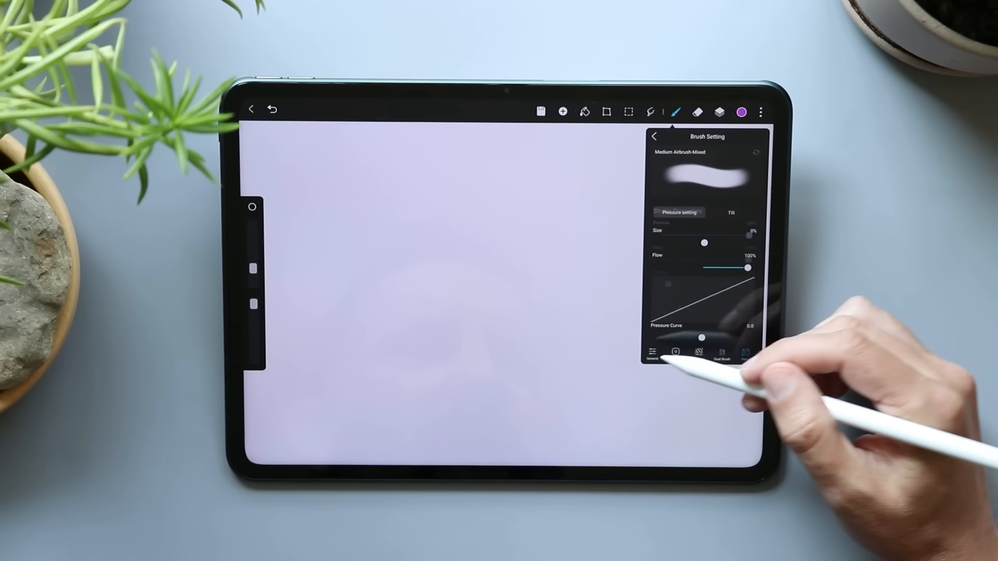
left_click(654, 136)
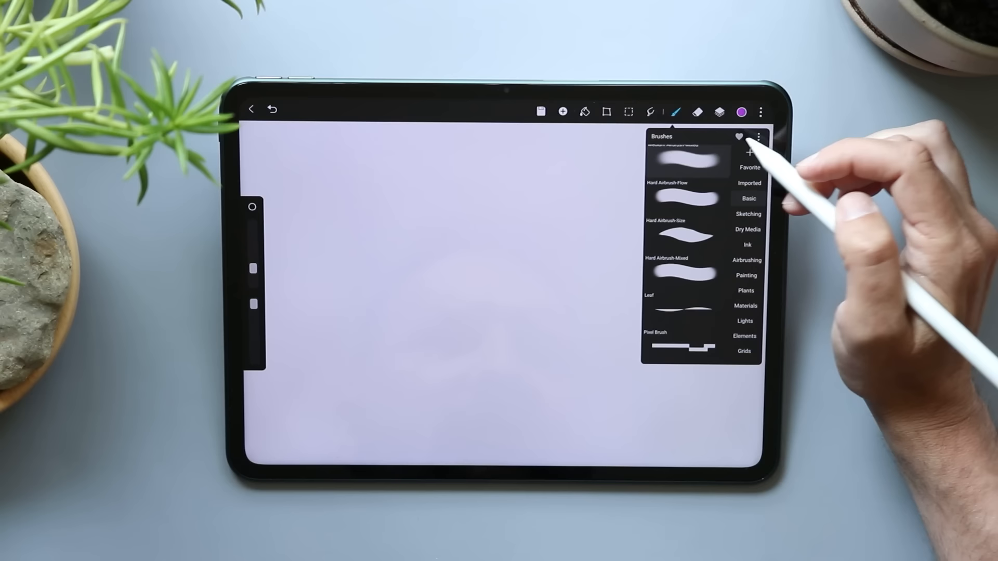
Paint grid patterns with a Grids brush, then purple Hard Airbrush-Size zigzags over them
left_click(751, 152)
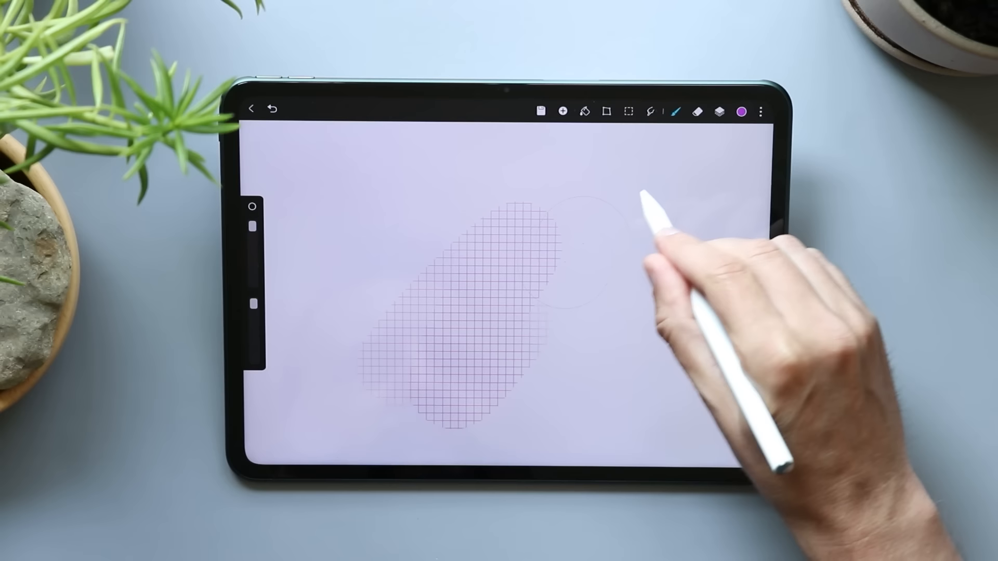
left_click(676, 113)
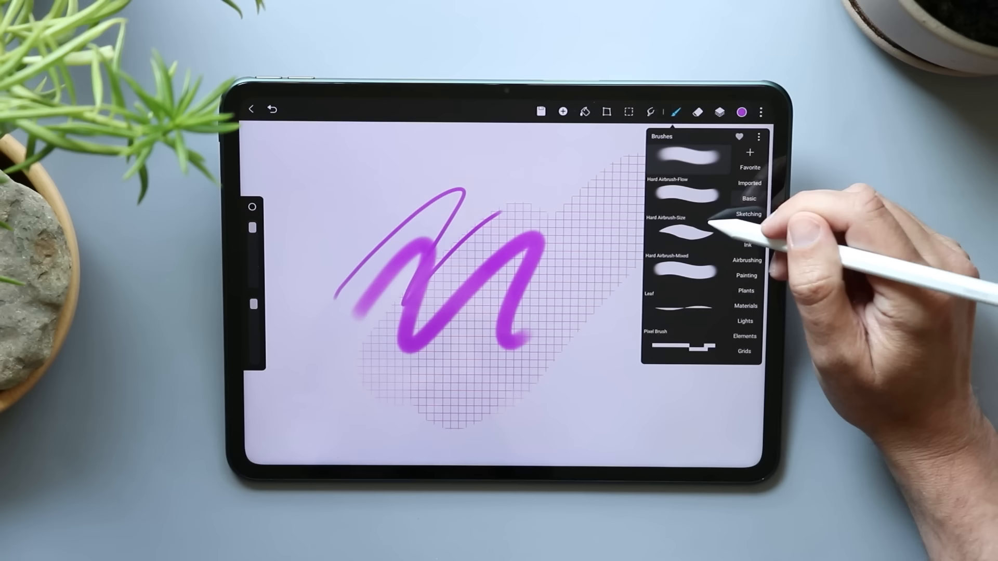
Layer soft, grainy and streaky purple strokes over the grids plus a checkered patch near the bottom
left_click(746, 229)
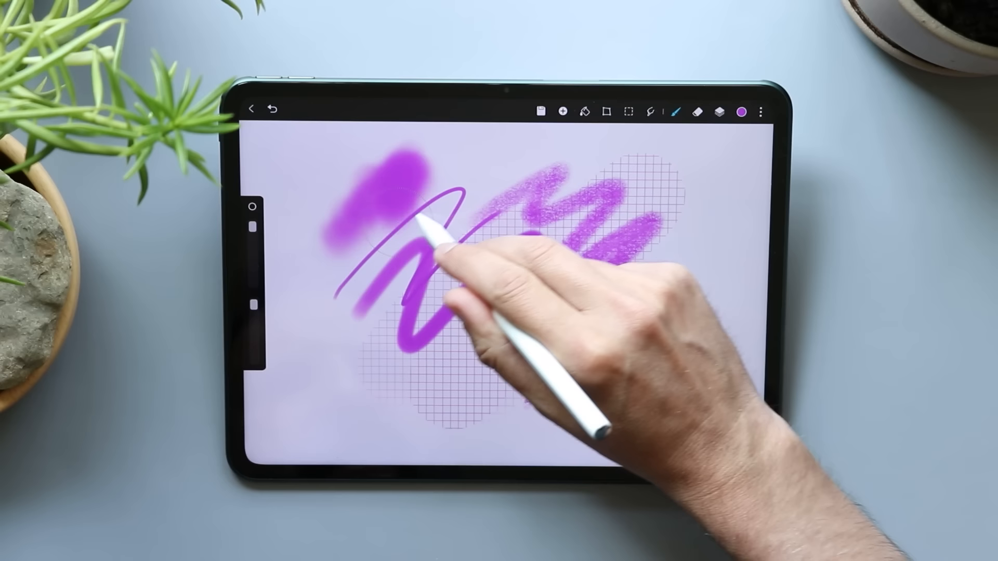
left_click(675, 112)
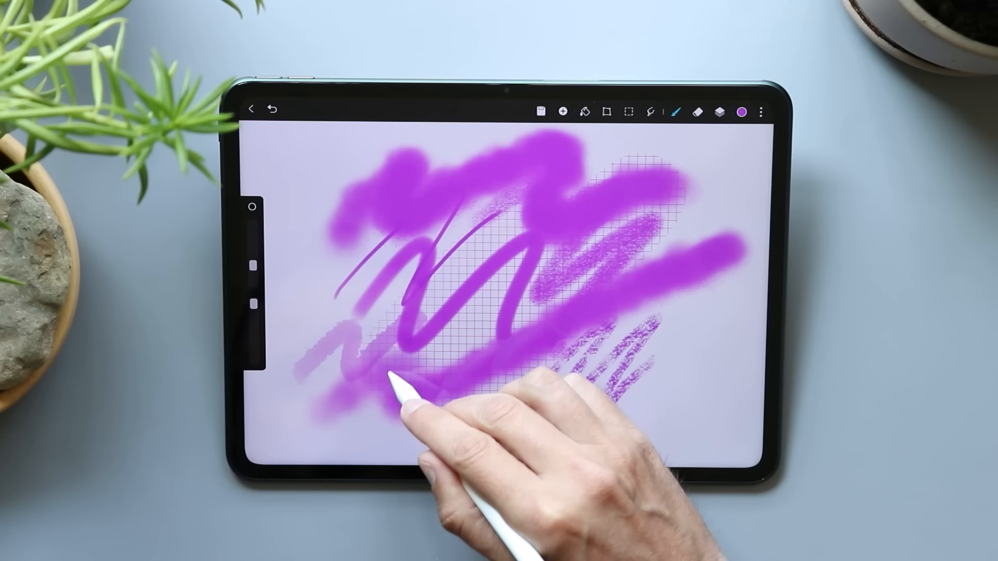
left_click(677, 112)
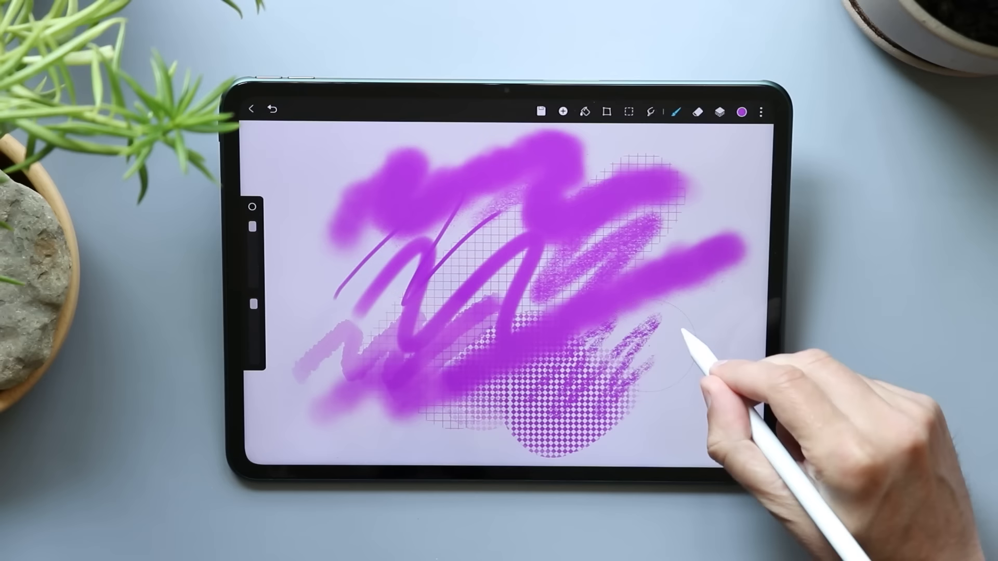
left_click(250, 109)
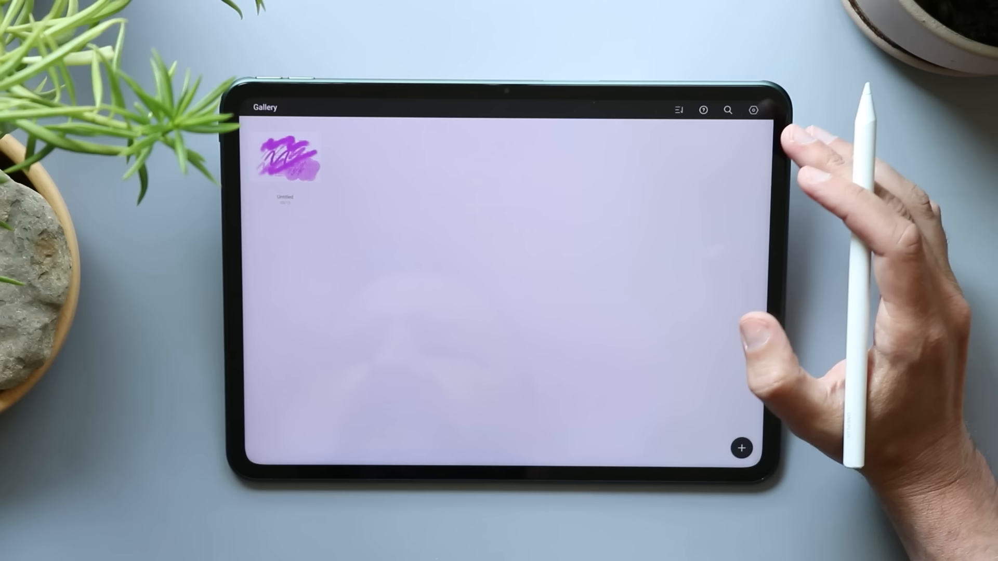
Return to the Gallery and bring up the app settings panel
left_click(754, 110)
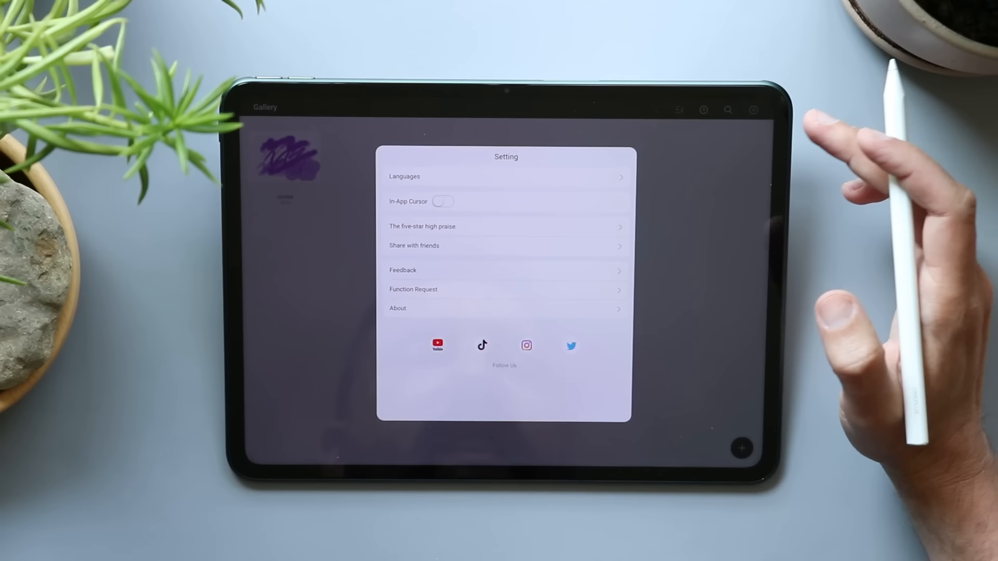